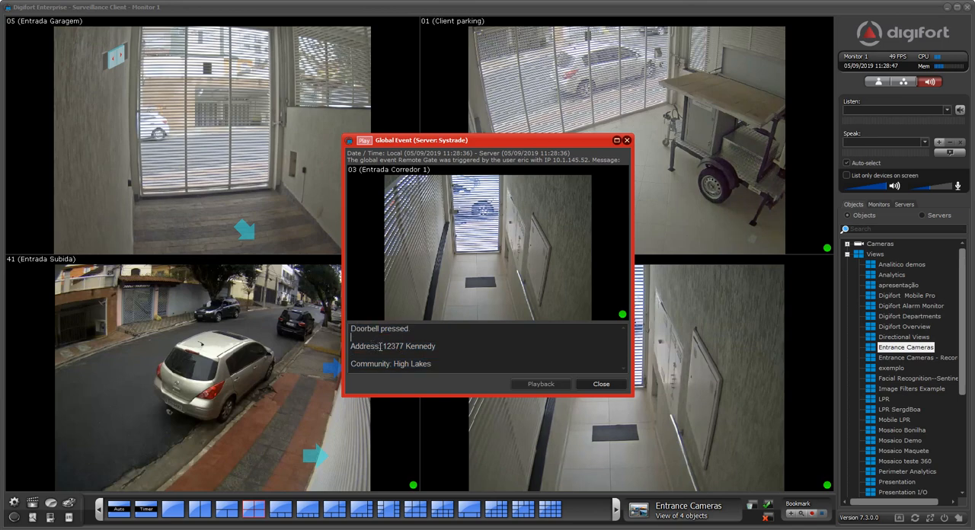
# - Bring the Entrance Corredor 1 feed into the Entrance Cameras view with the doorbell alert still open
pyautogui.doubleClick(413, 363)
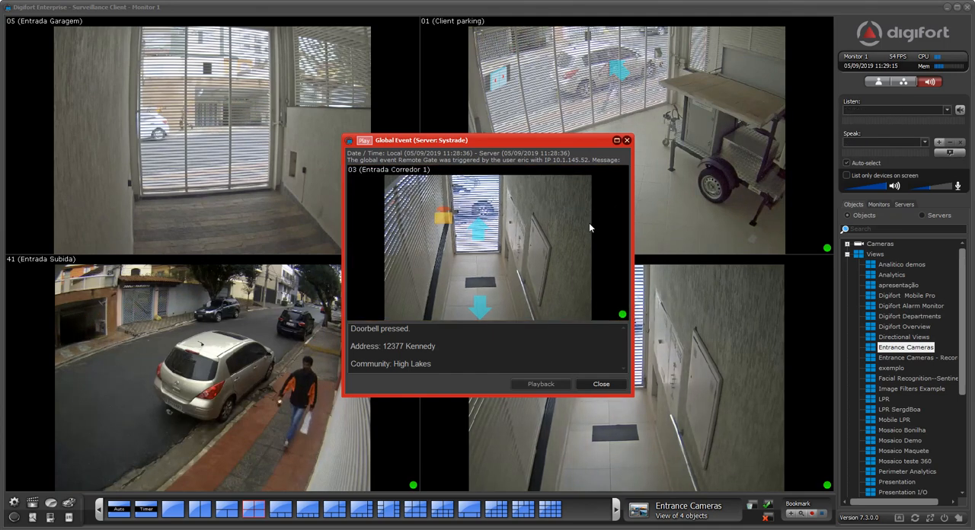
pyautogui.moveTo(678, 203)
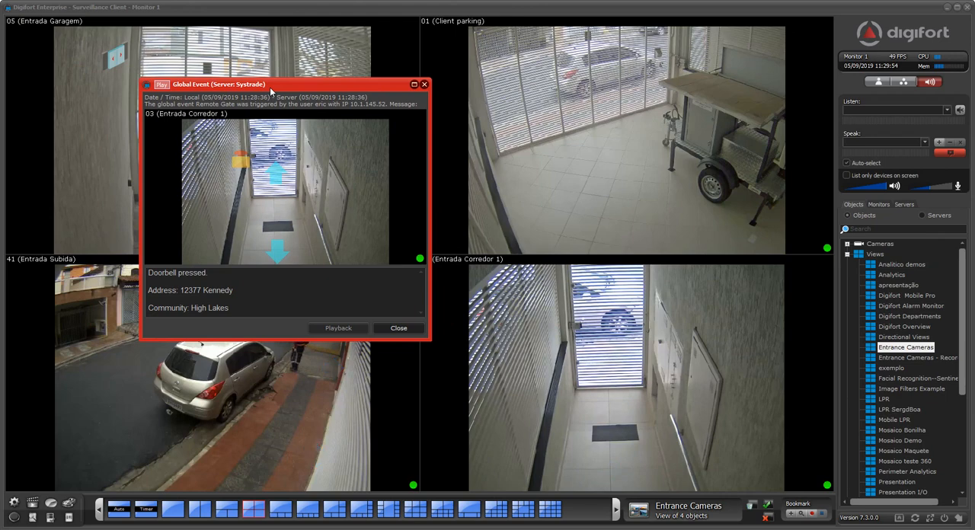
pyautogui.moveTo(335, 156)
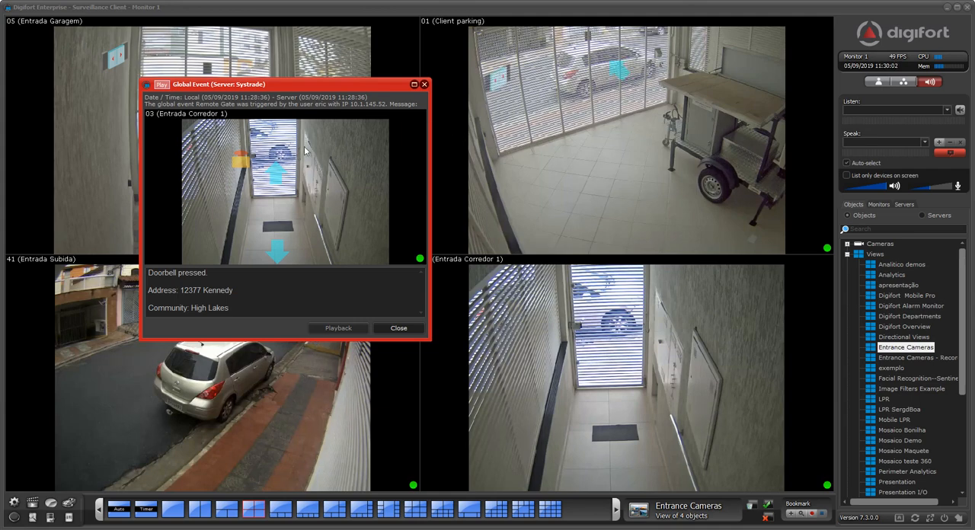
pyautogui.moveTo(242, 166)
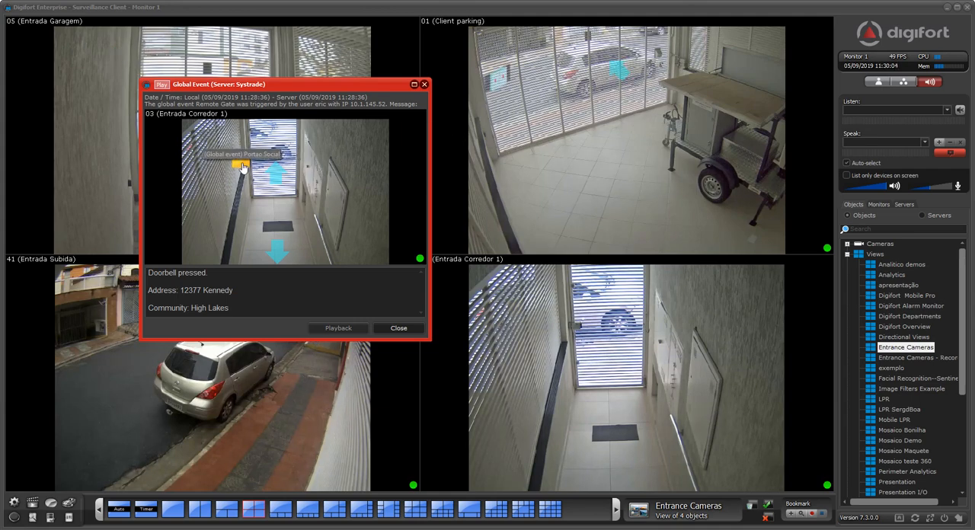